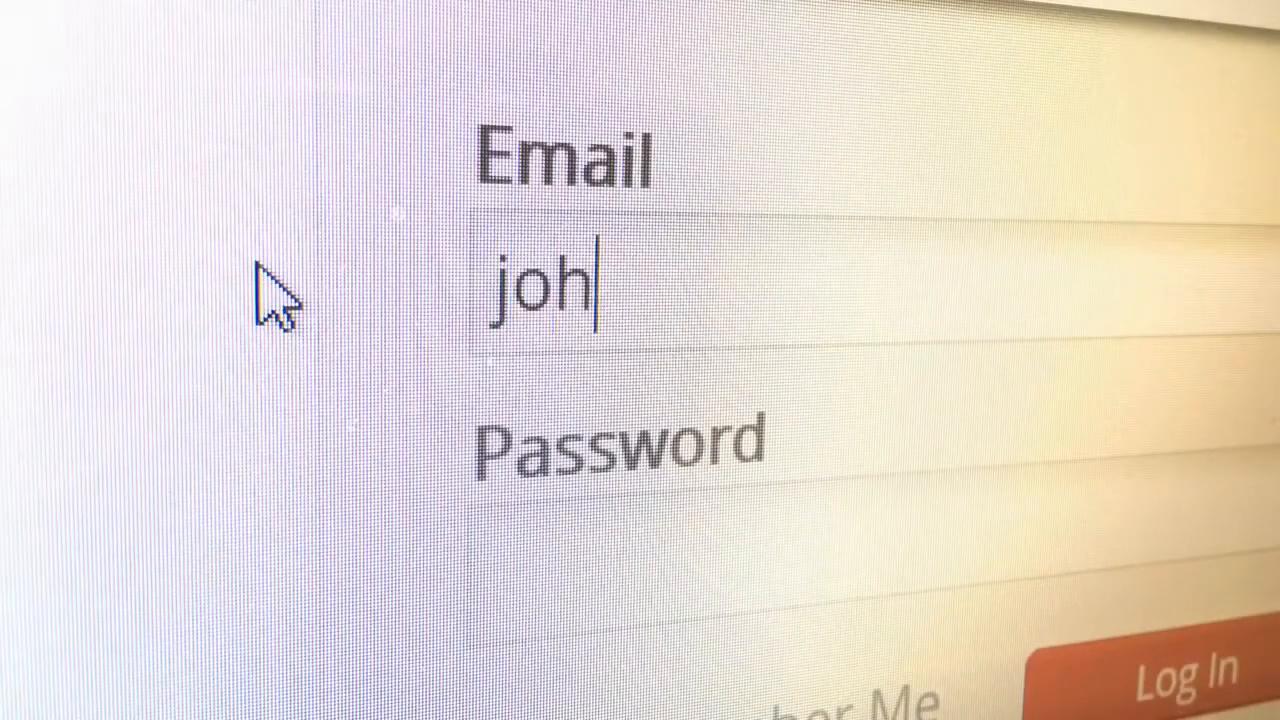
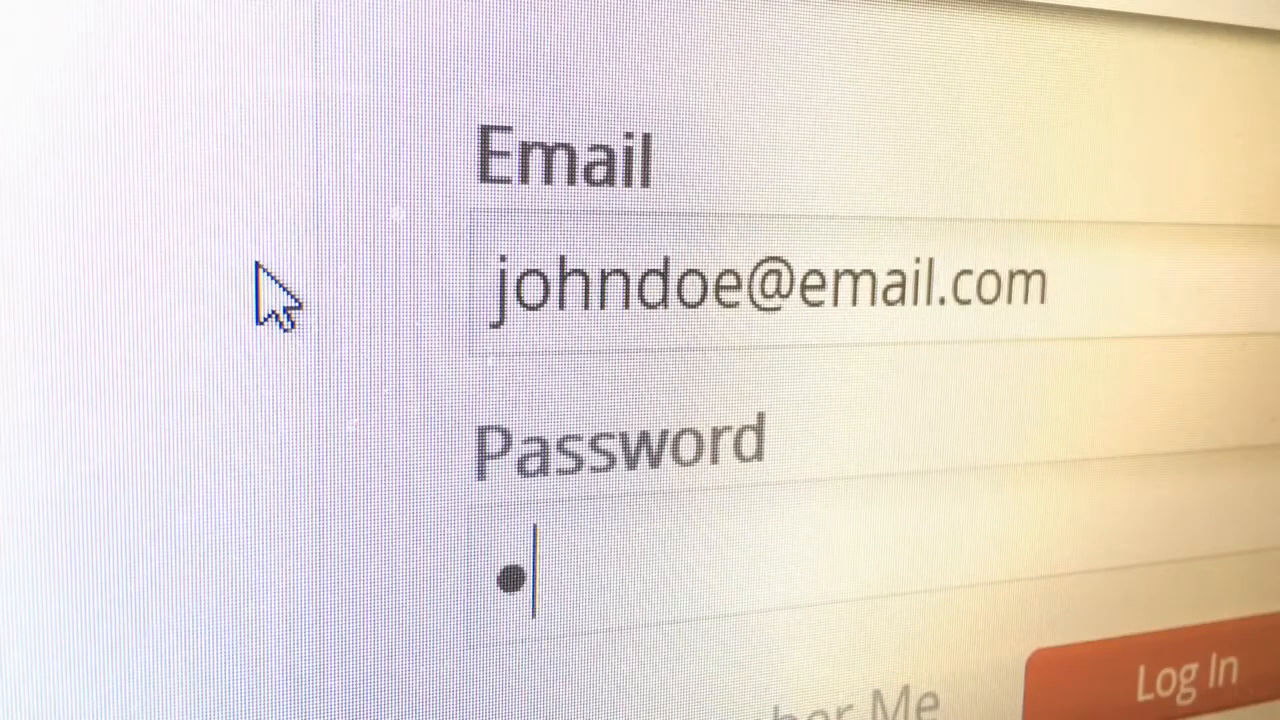
text(password)
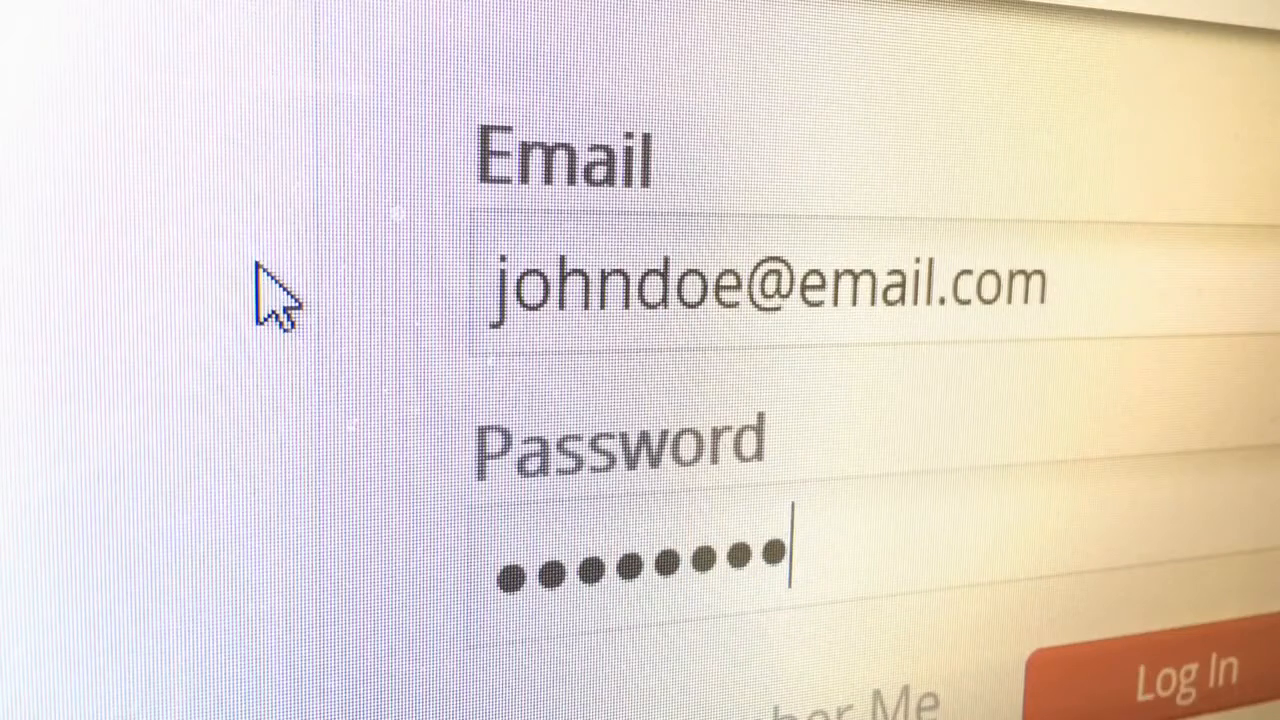